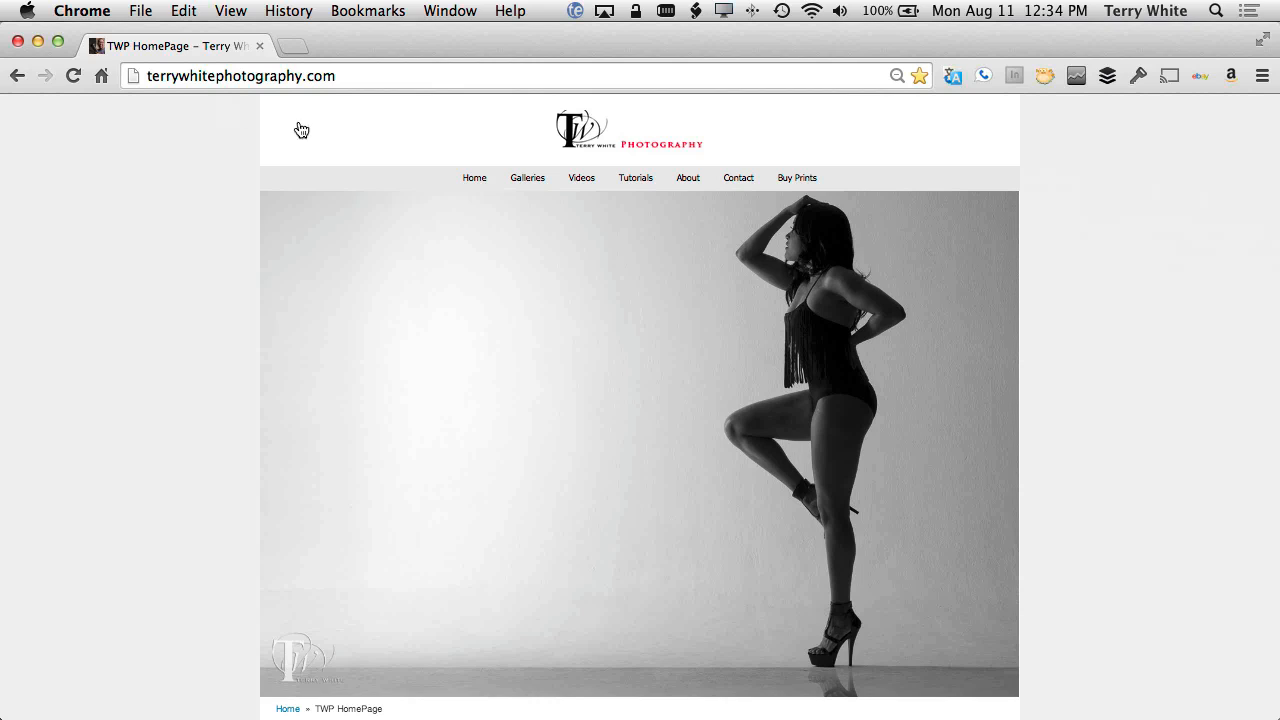
# Browse the Recent Work gallery's current thumbnails from the home page link, scrolling through to the end and back
pyautogui.click(528, 176)
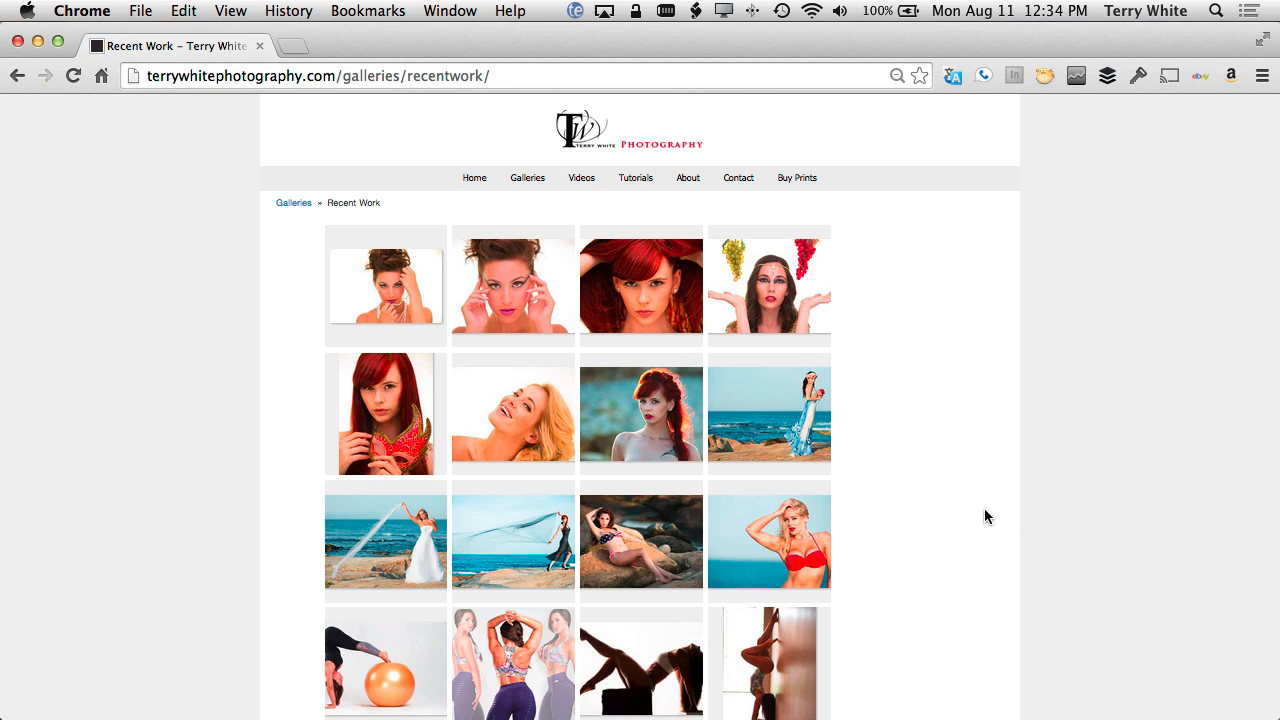
pyautogui.scroll(-3)
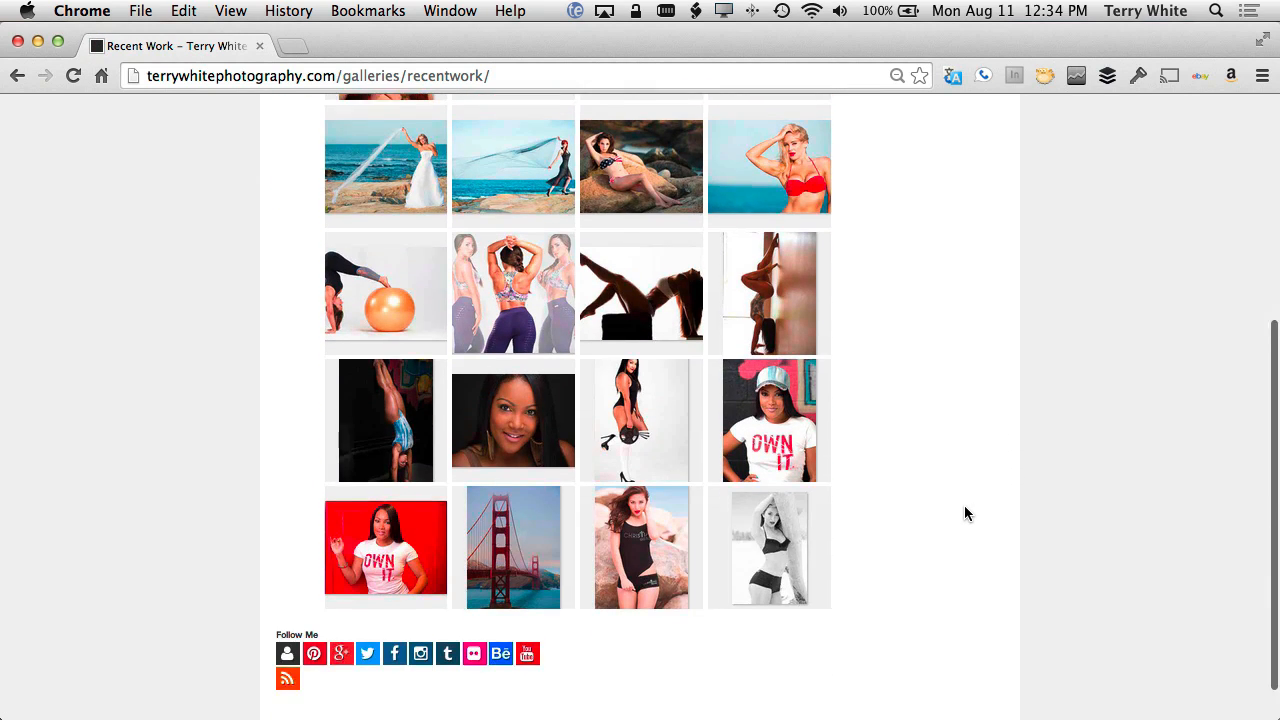
pyautogui.scroll(3)
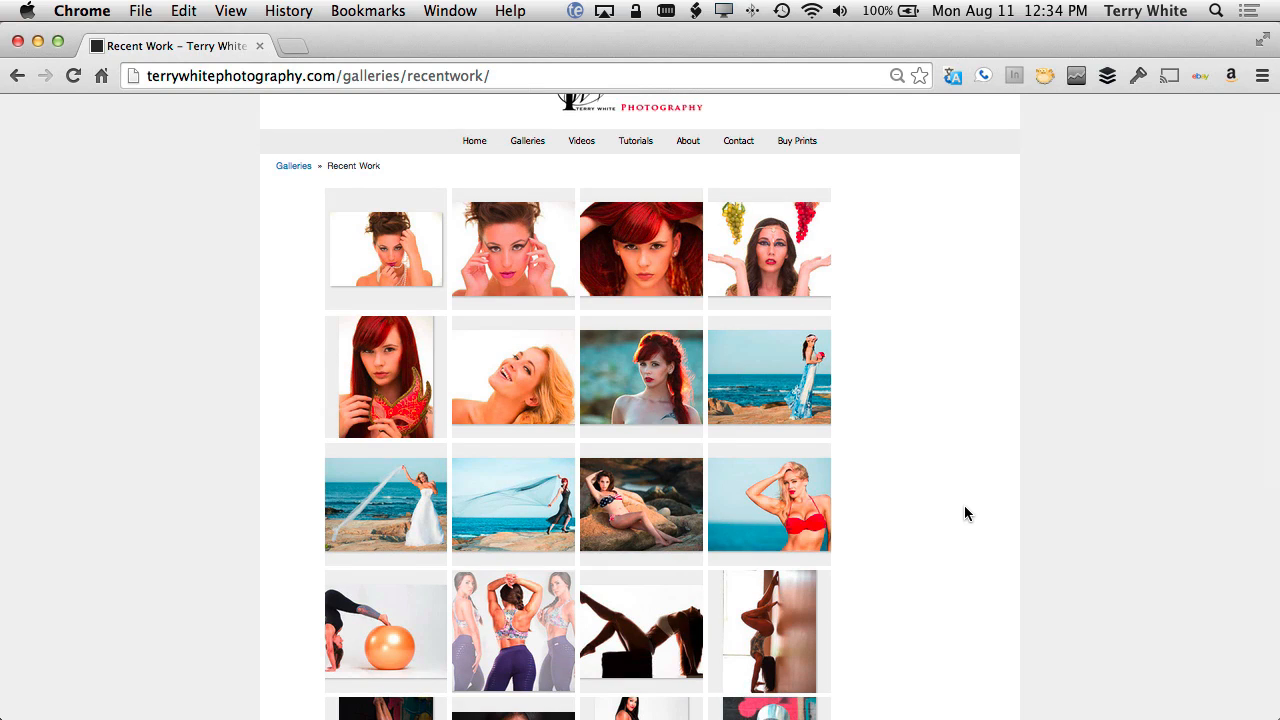
pyautogui.scroll(-3)
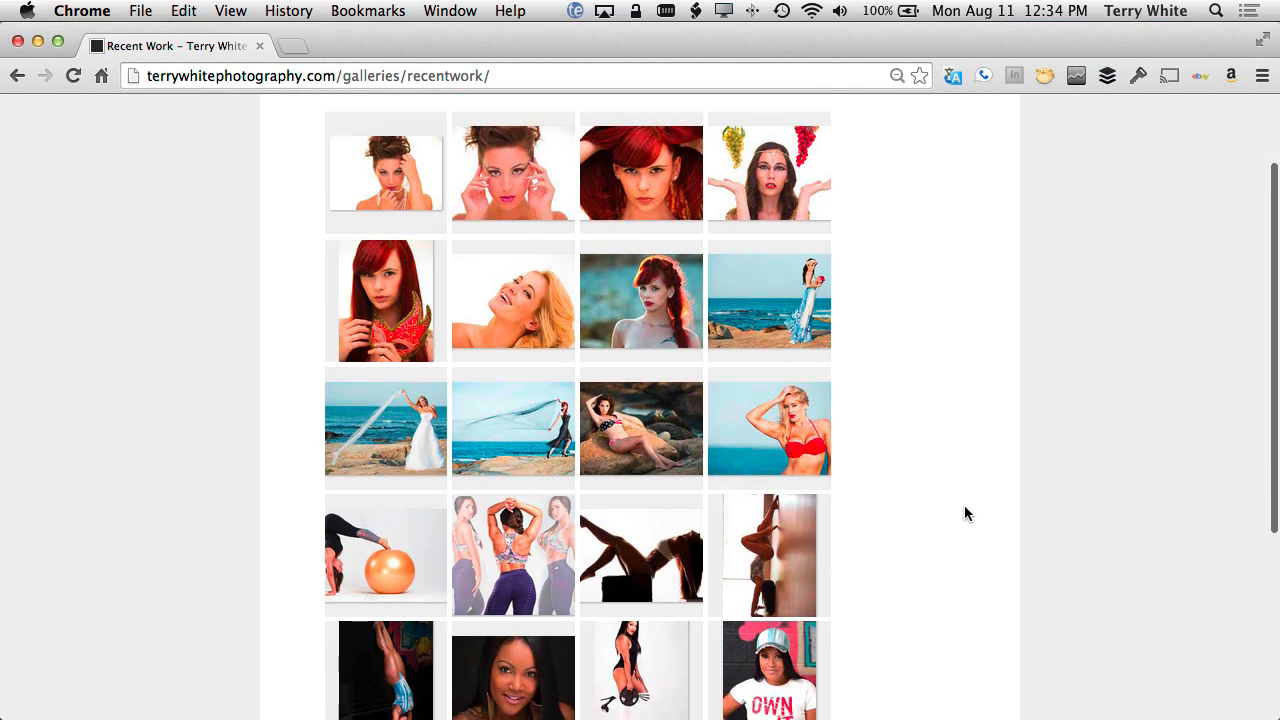
pyautogui.scroll(-3)
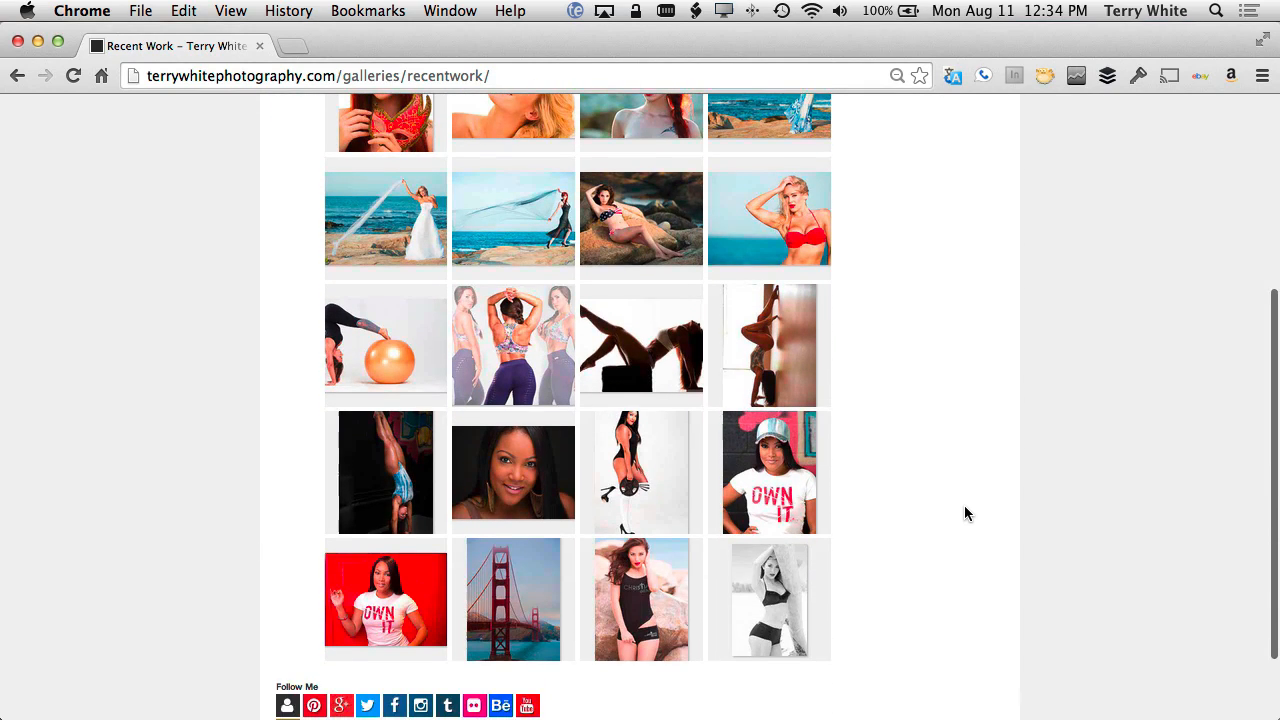
pyautogui.scroll(3)
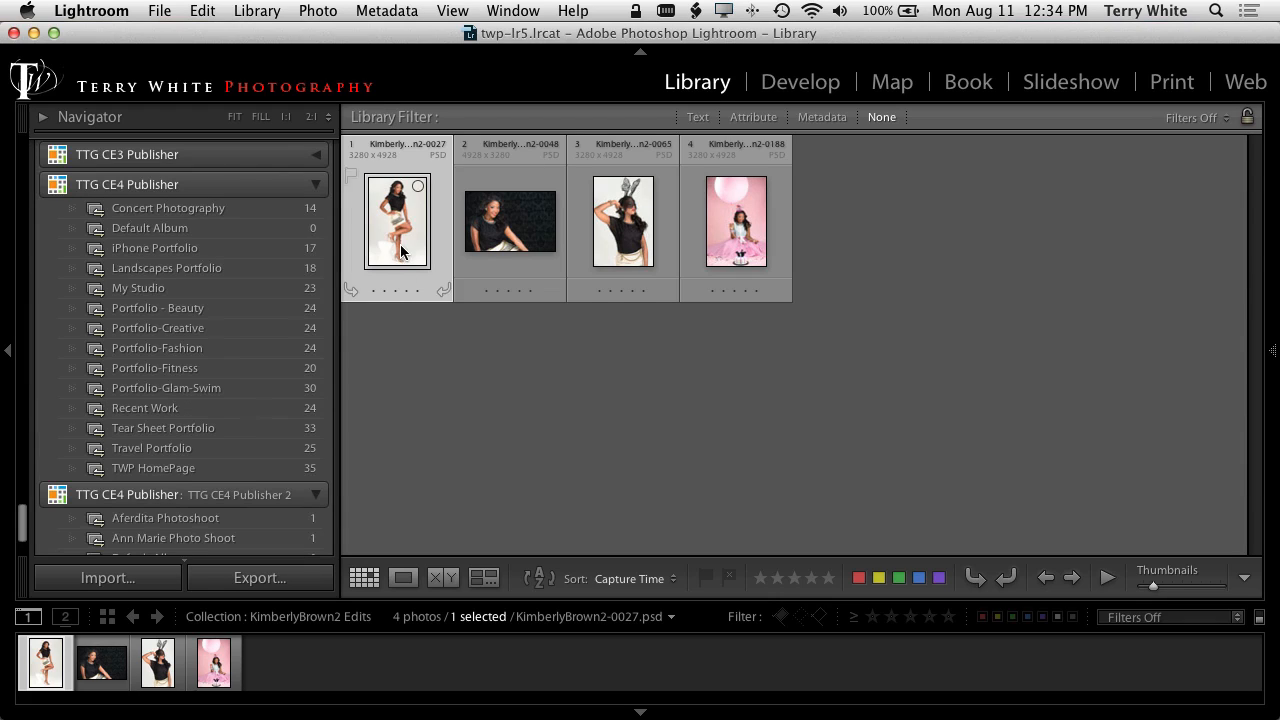
pyautogui.click(736, 220)
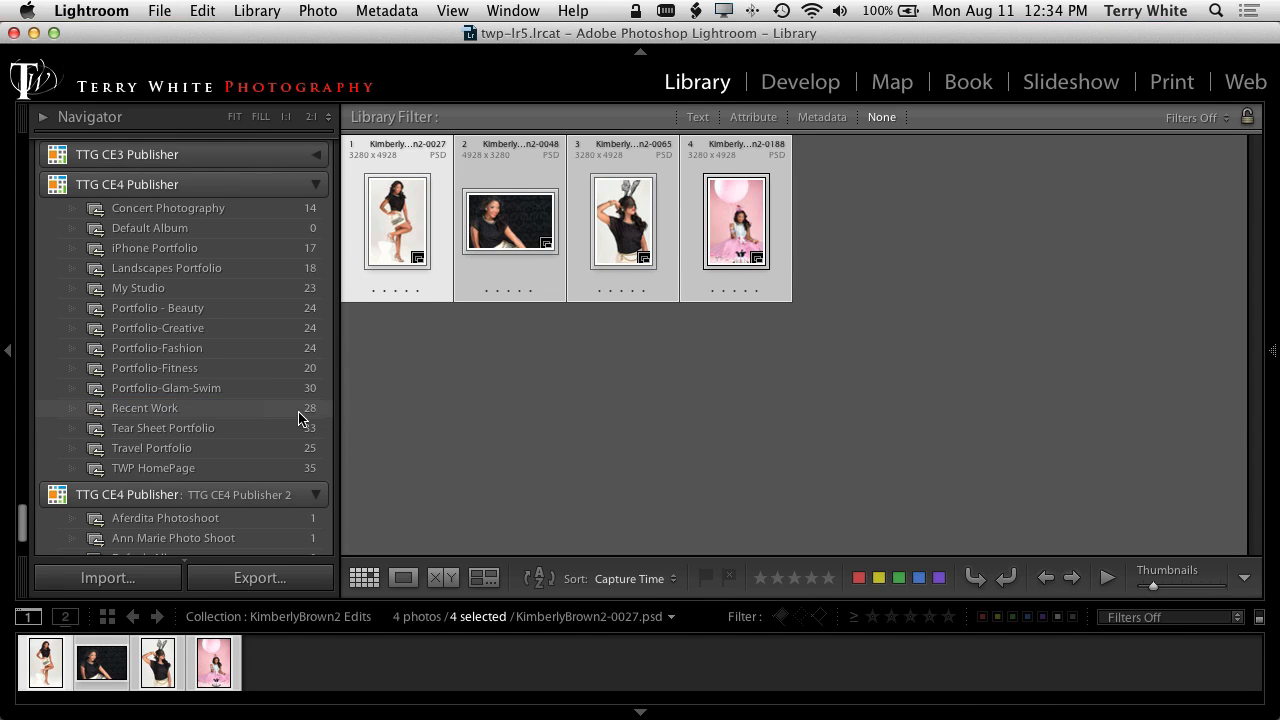
pyautogui.click(144, 408)
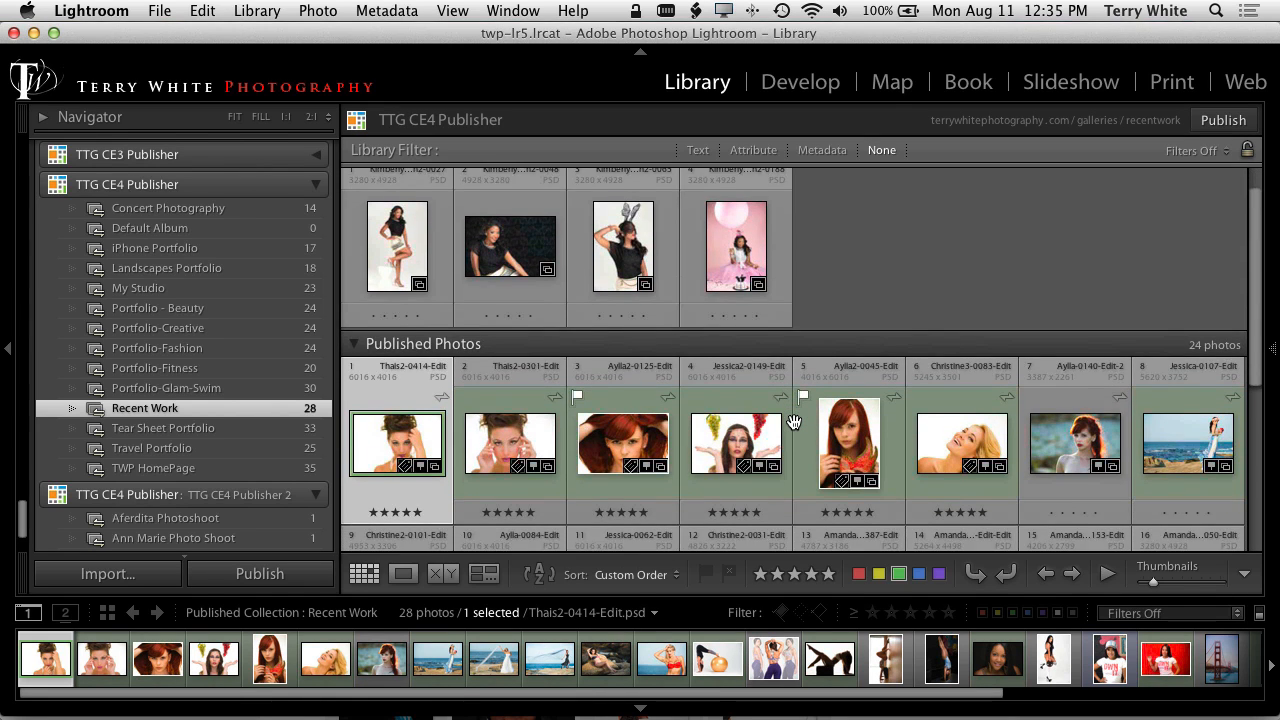
# Queue the last four oldest photos at the end of the Recent Work grid for removal
pyautogui.scroll(-3)
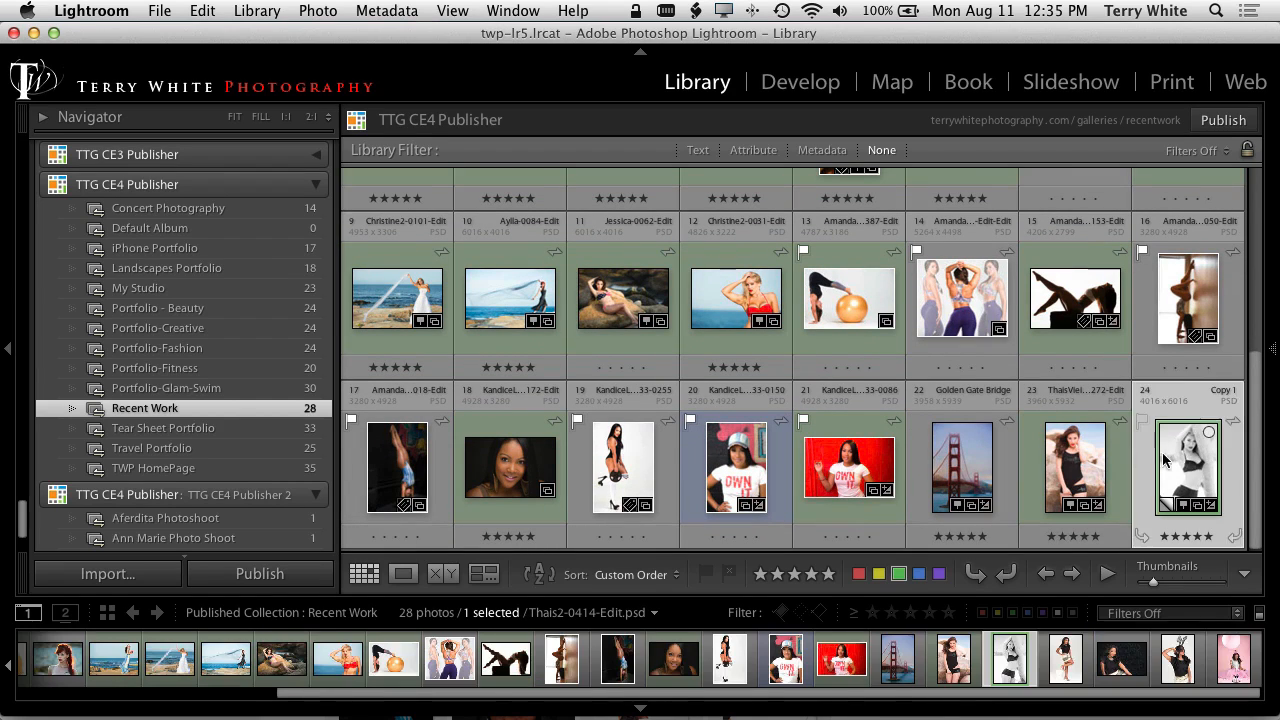
pyautogui.click(848, 468)
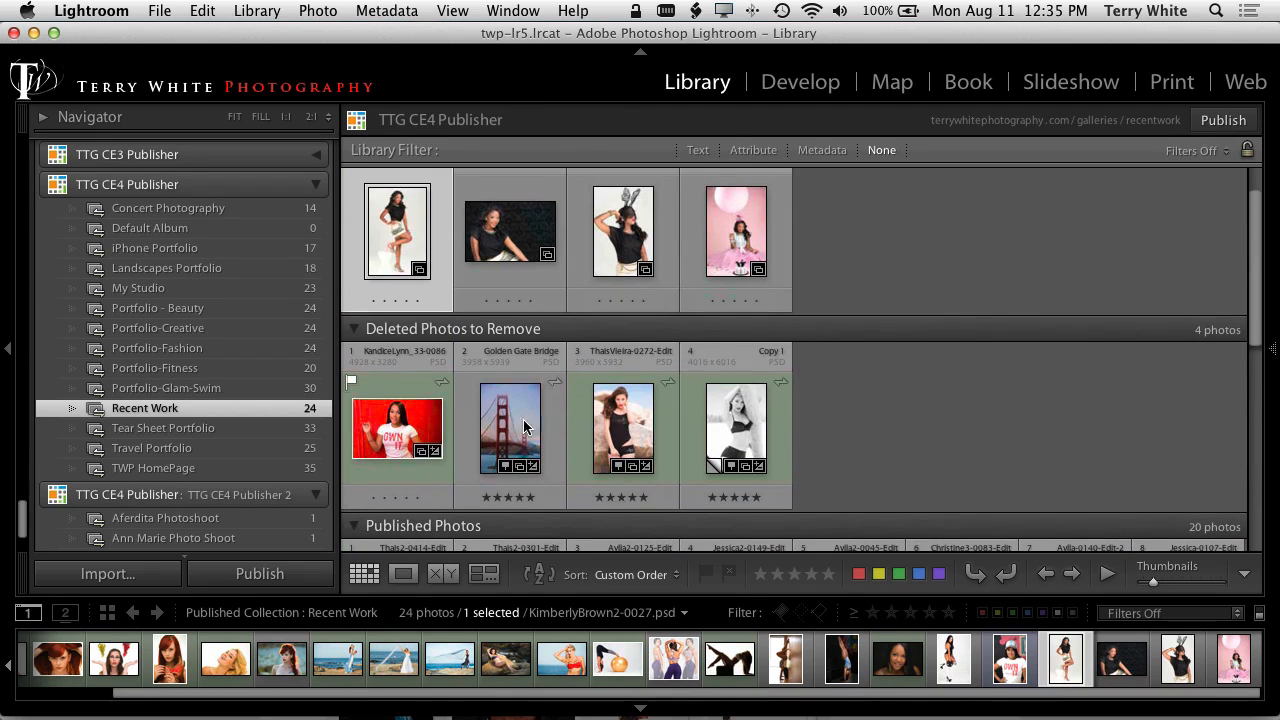
pyautogui.click(510, 430)
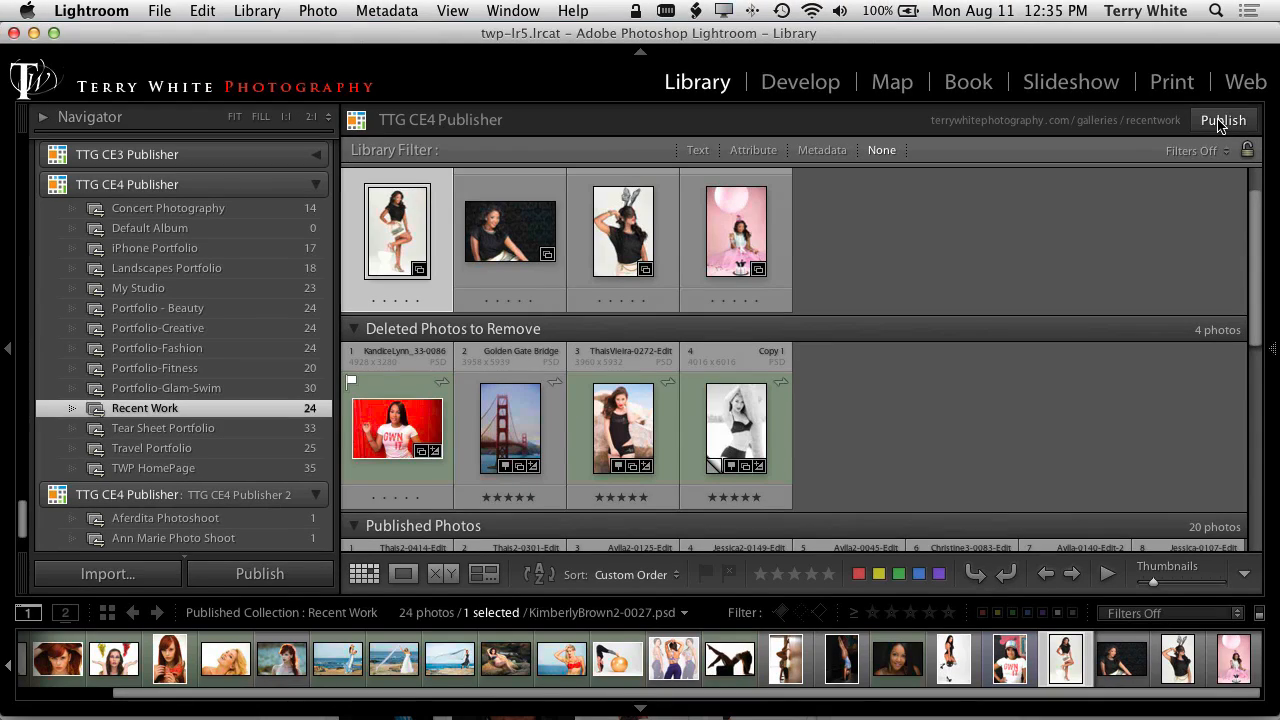
# Publish the Recent Work changes so all 24 photos, including the four new edits, show as published
pyautogui.click(396, 428)
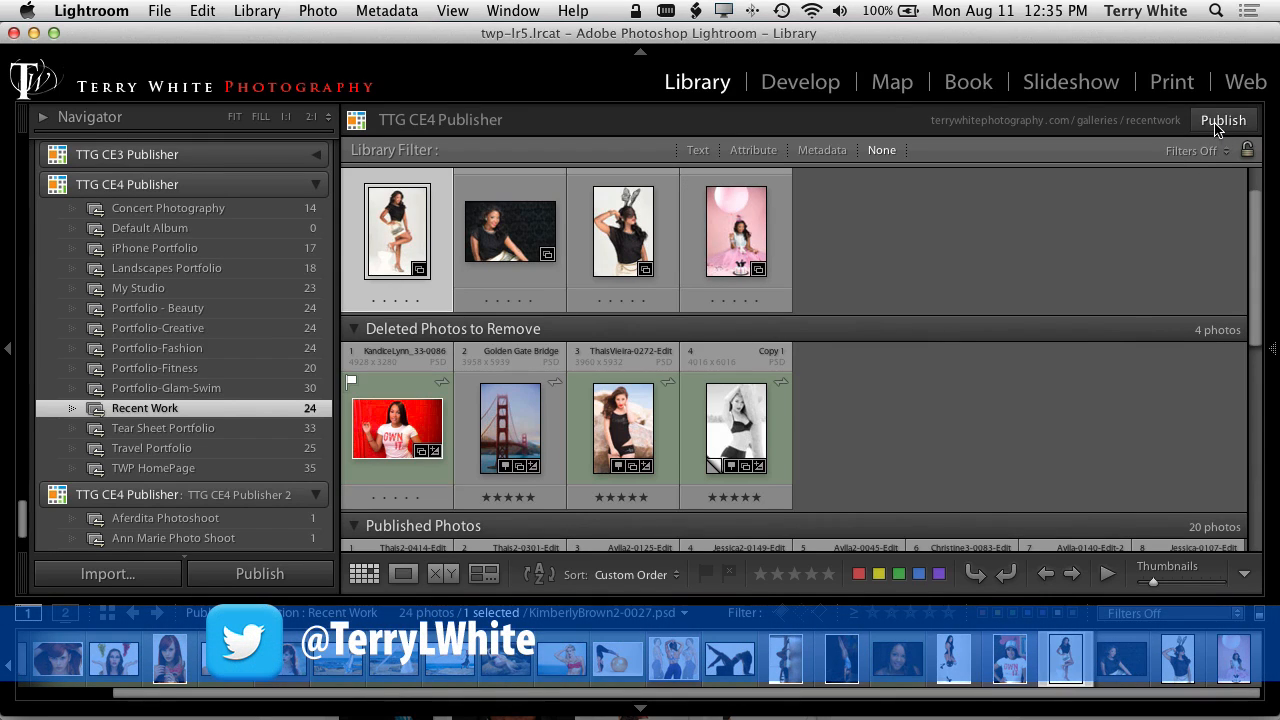
pyautogui.click(1222, 120)
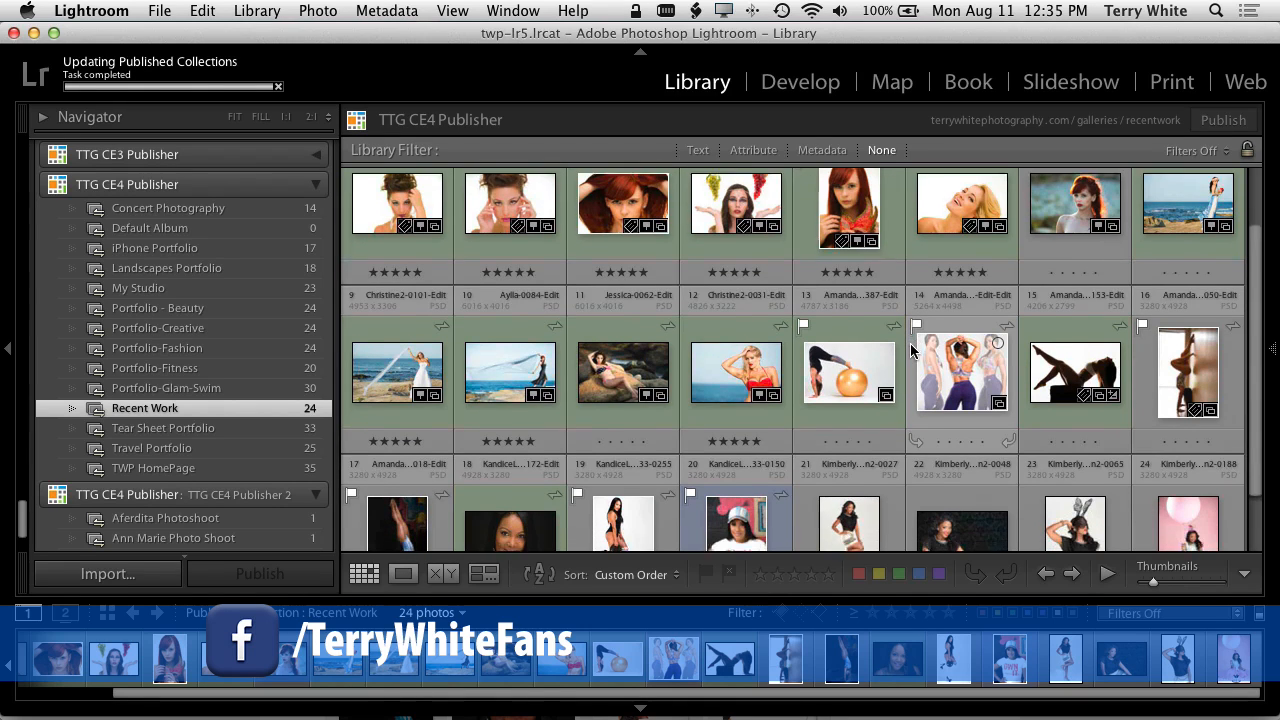
pyautogui.scroll(-3)
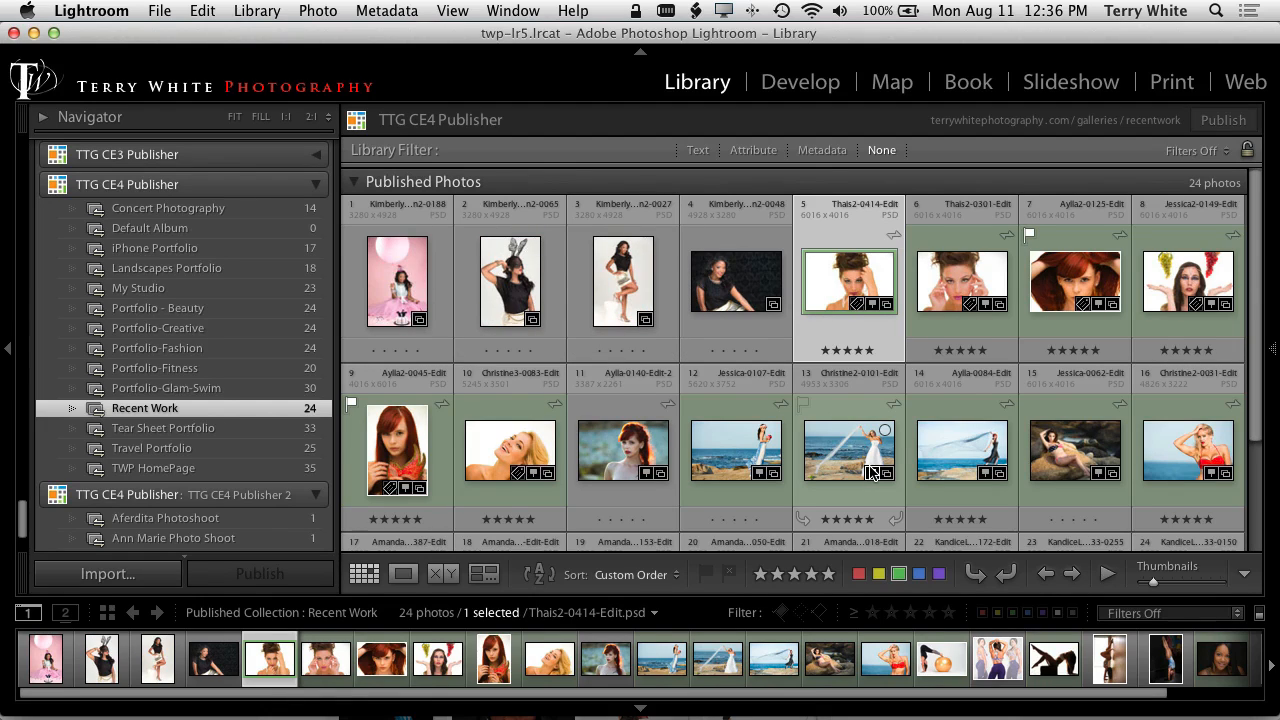
pyautogui.moveTo(878, 472)
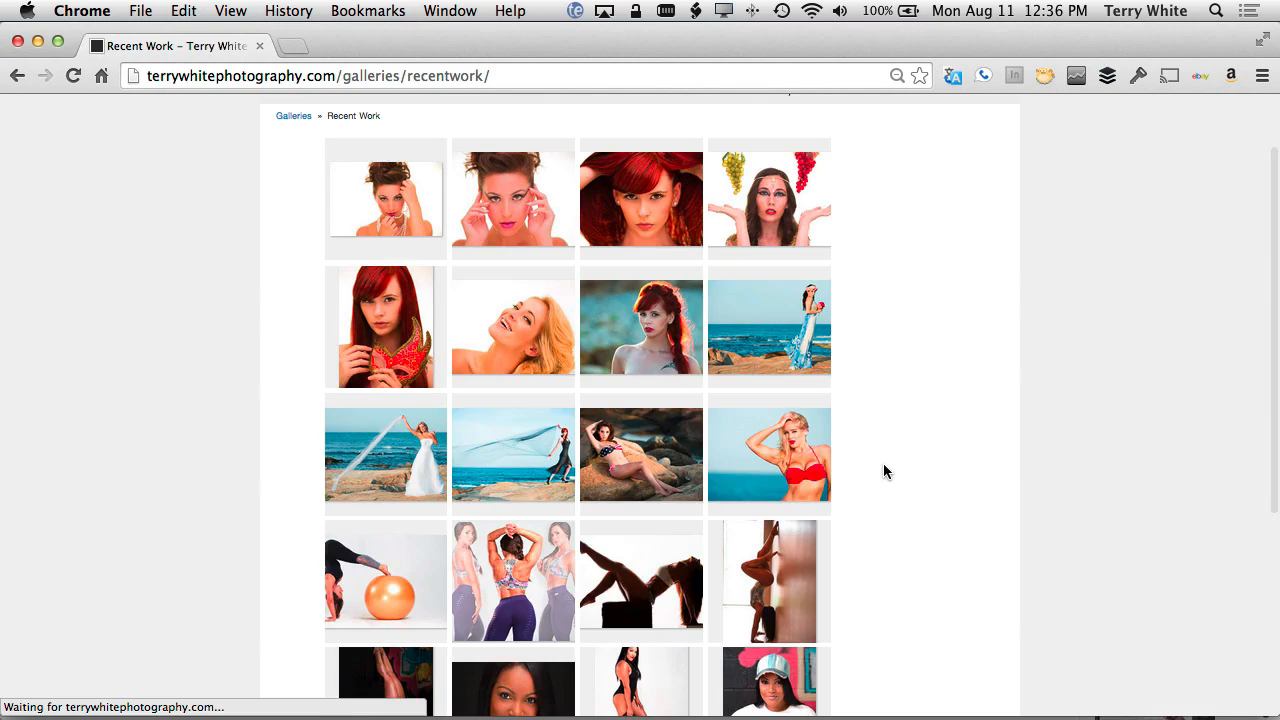
pyautogui.scroll(-3)
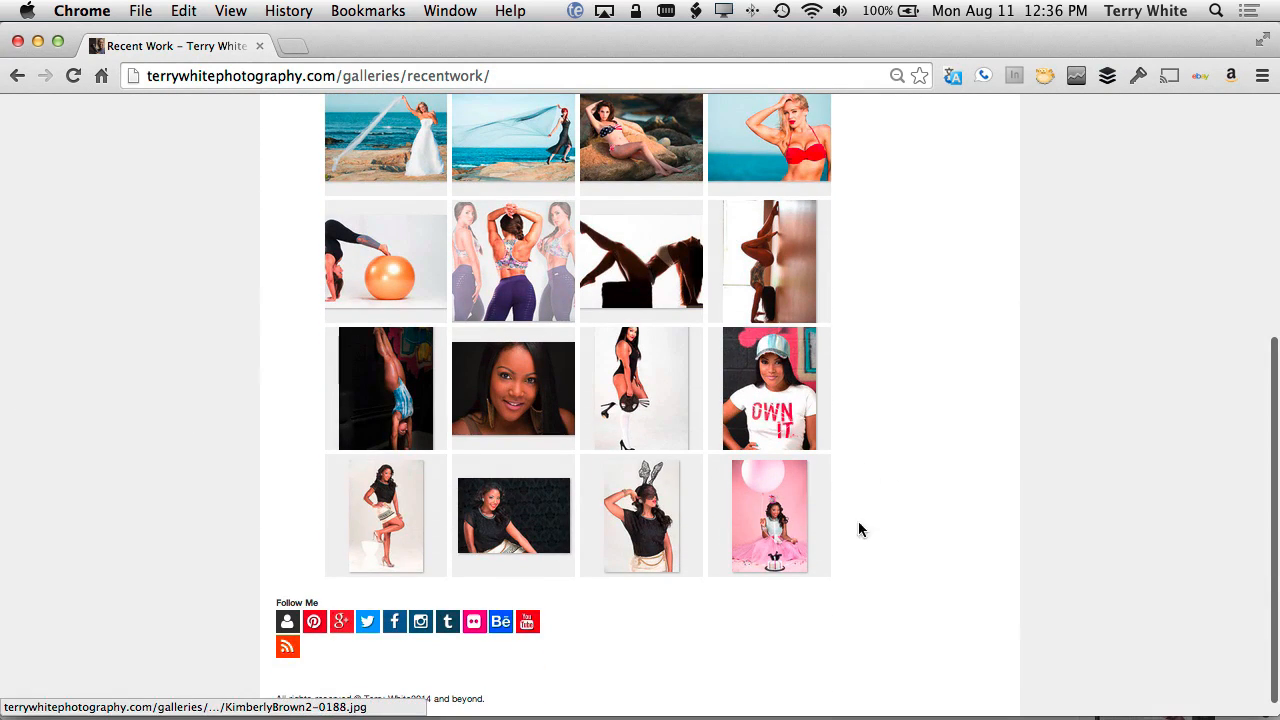
pyautogui.scroll(3)
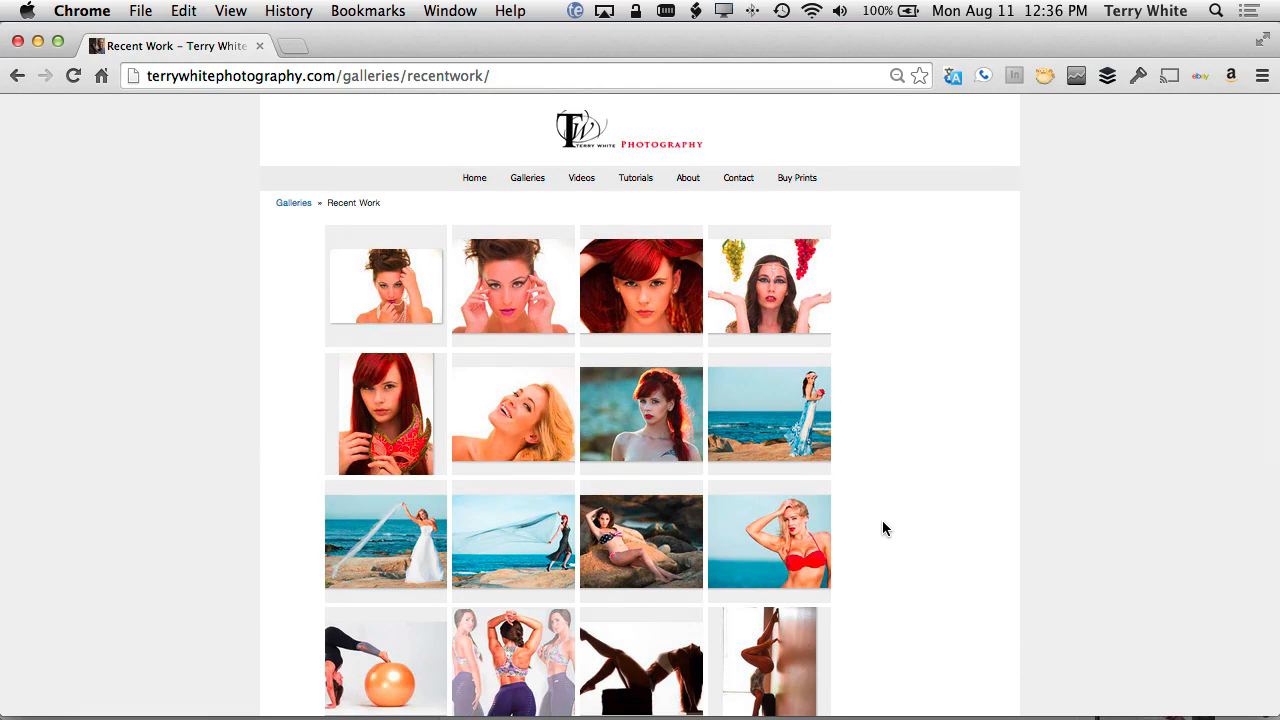
pyautogui.scroll(-3)
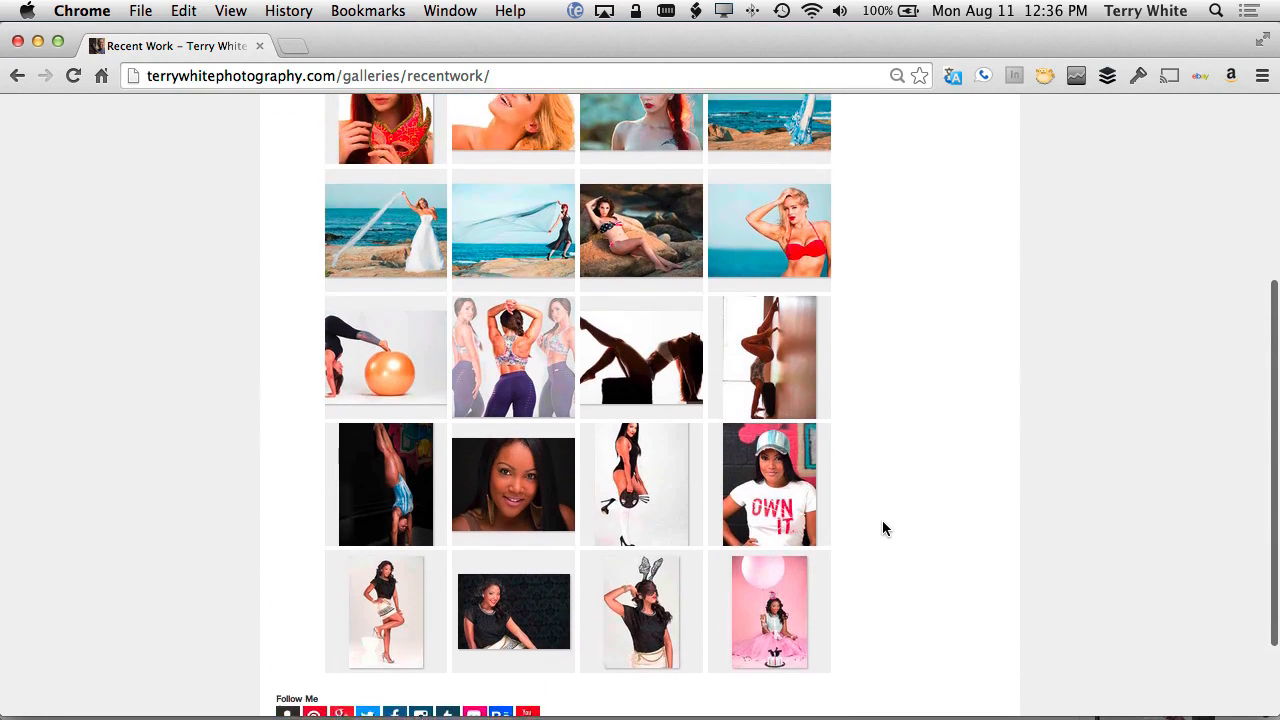
pyautogui.scroll(3)
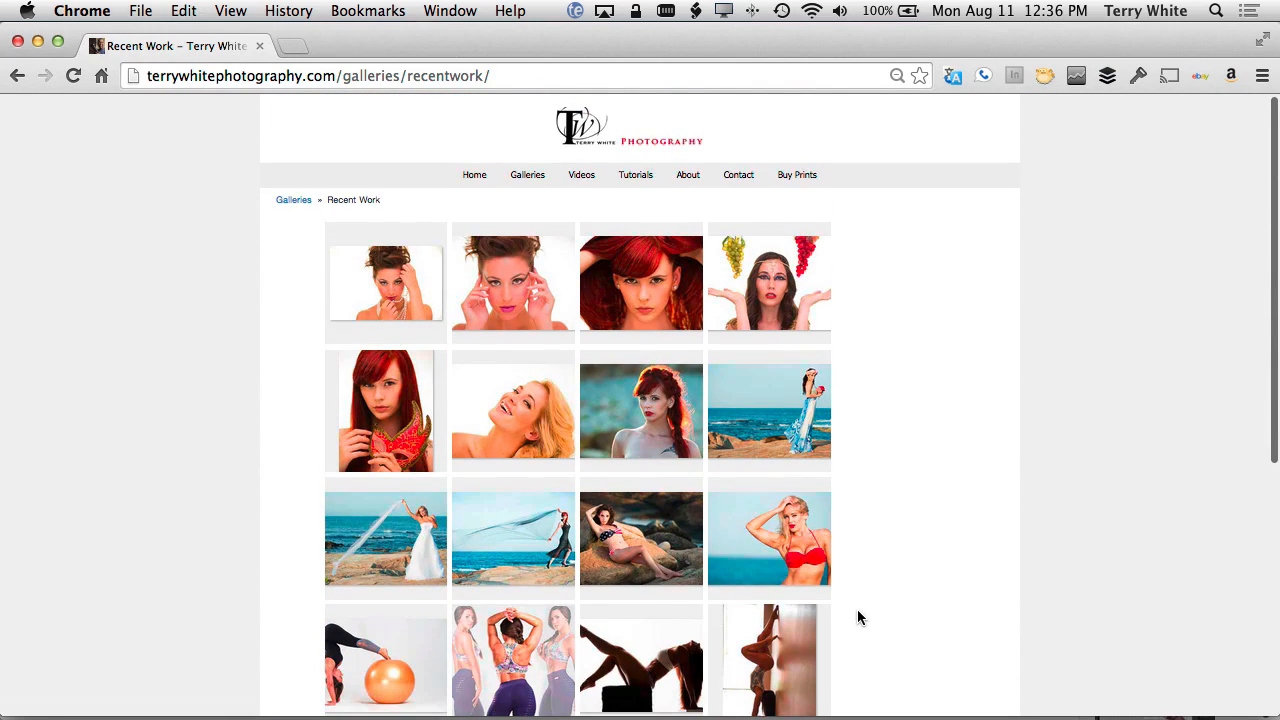
pyautogui.moveTo(868, 456)
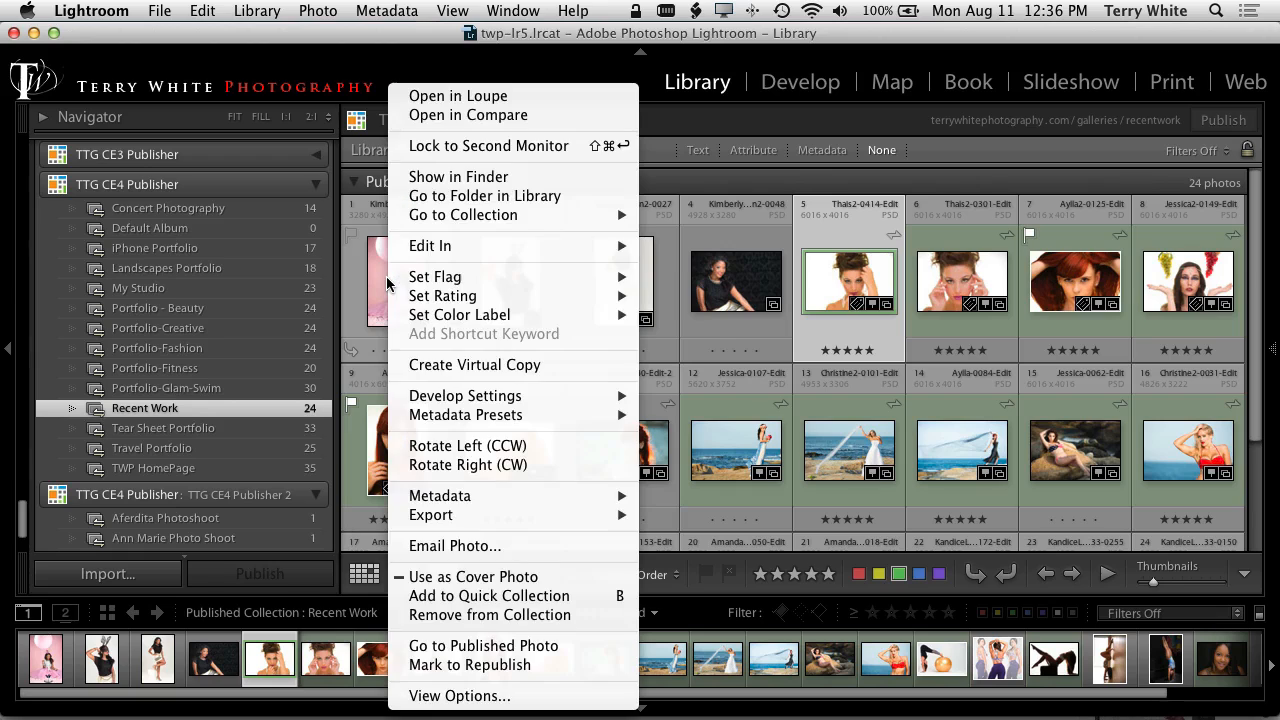
pyautogui.moveTo(490, 664)
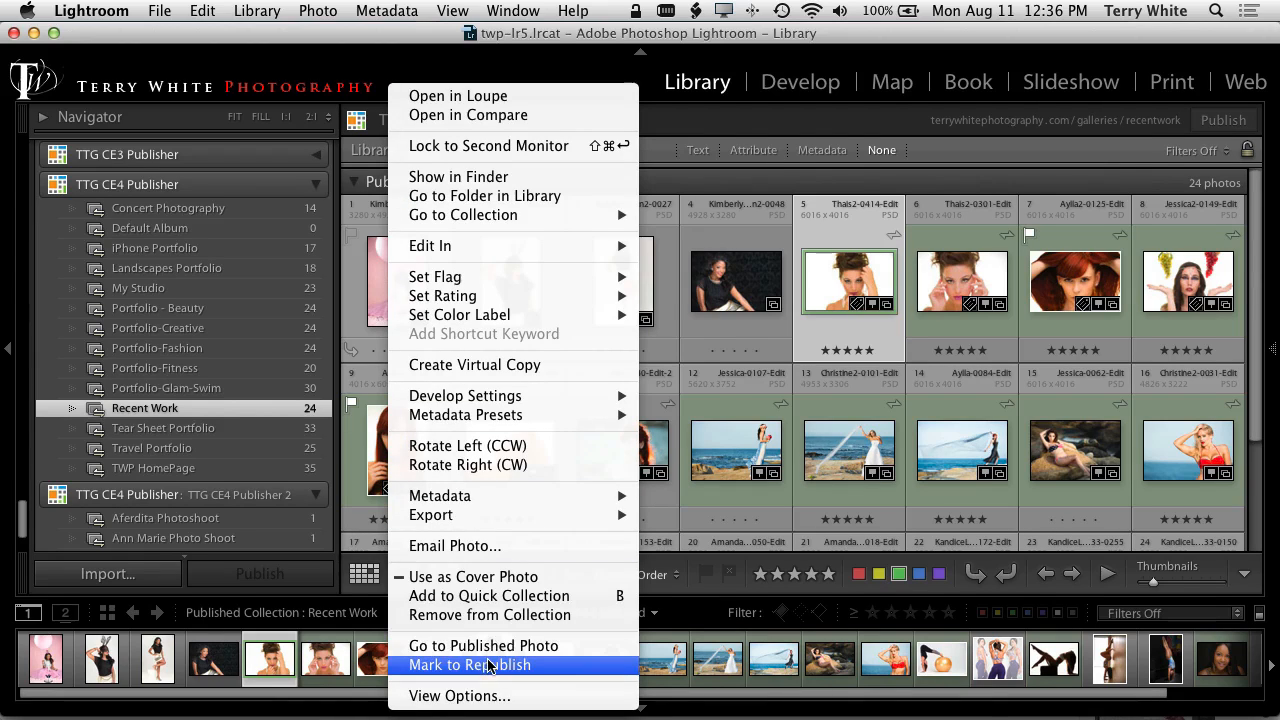
# Mark the pink balloon photo to republish and publish Recent Work again so it becomes image 1 of 24
pyautogui.click(468, 664)
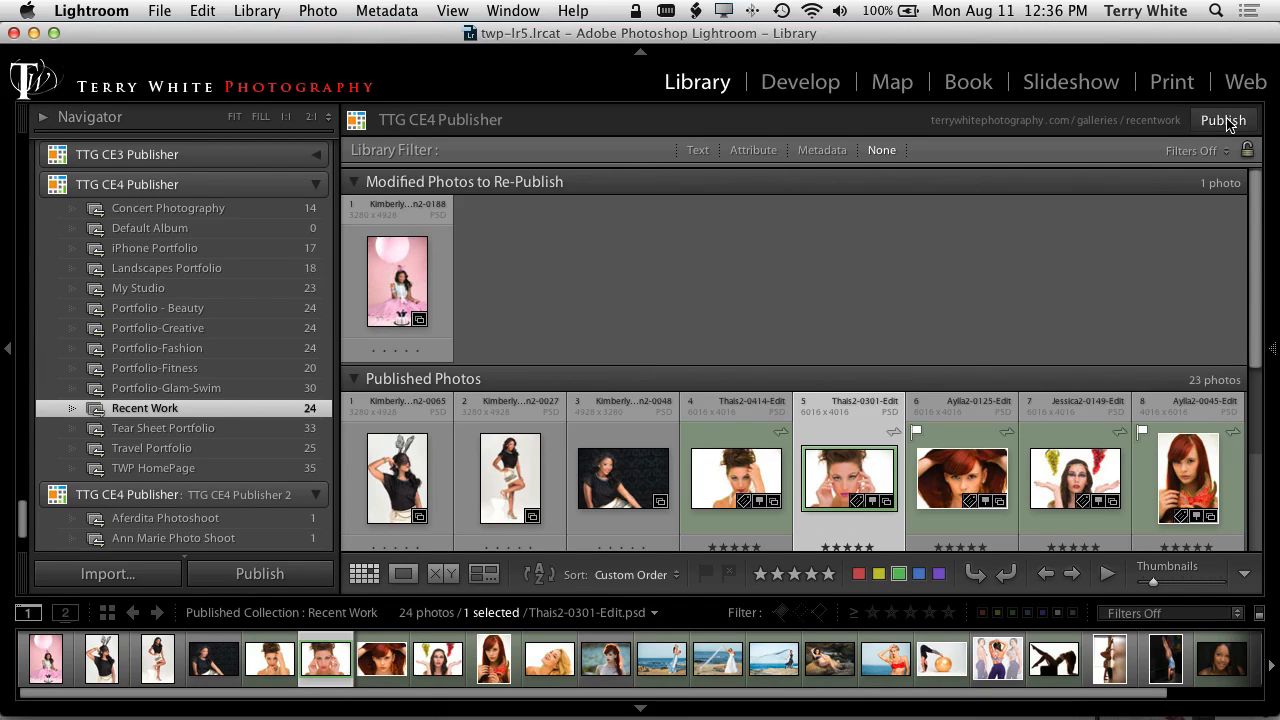
pyautogui.click(1222, 120)
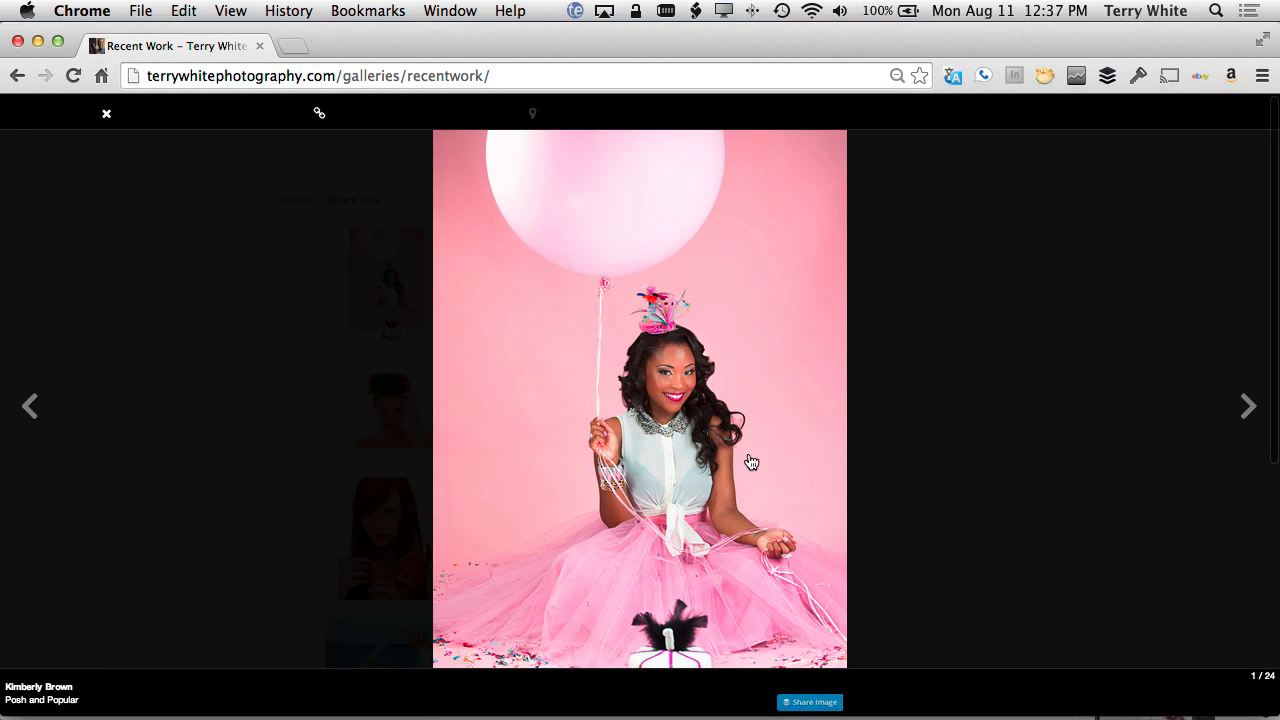
pyautogui.moveTo(838, 516)
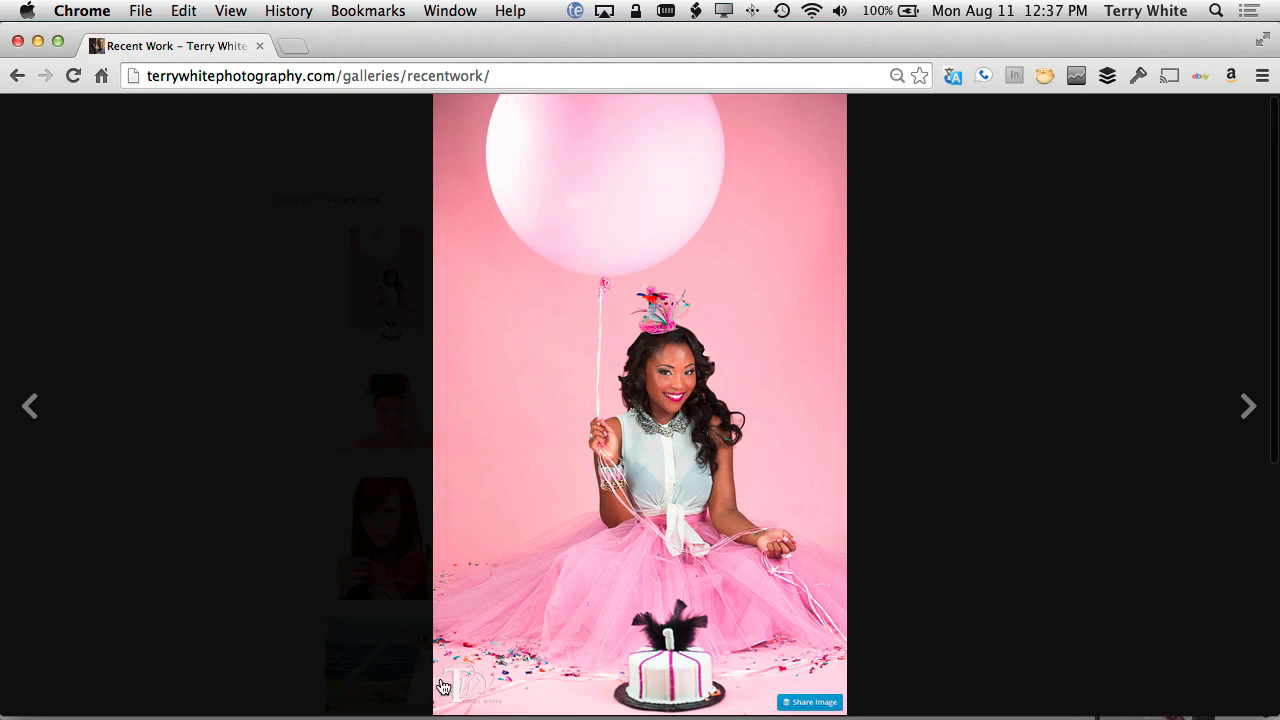
# Page forward two photos and back one in the site's lightbox, then return to Lightroom
pyautogui.click(1248, 406)
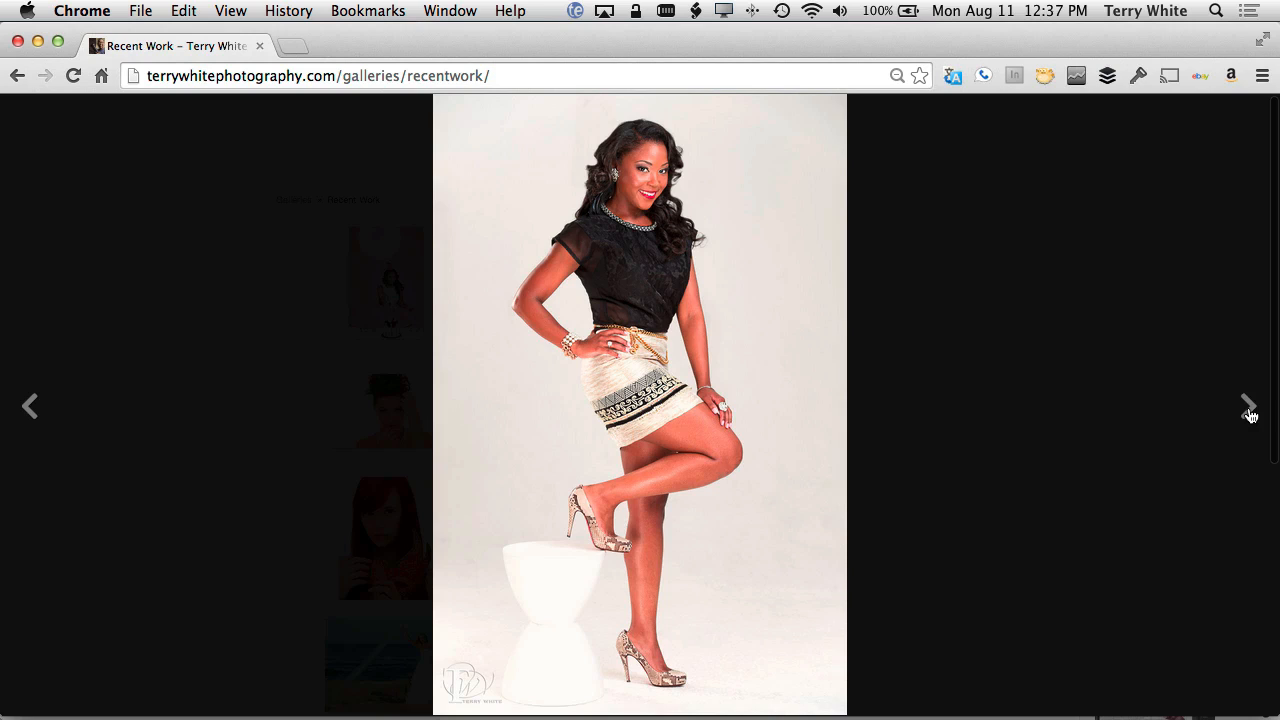
pyautogui.click(1248, 406)
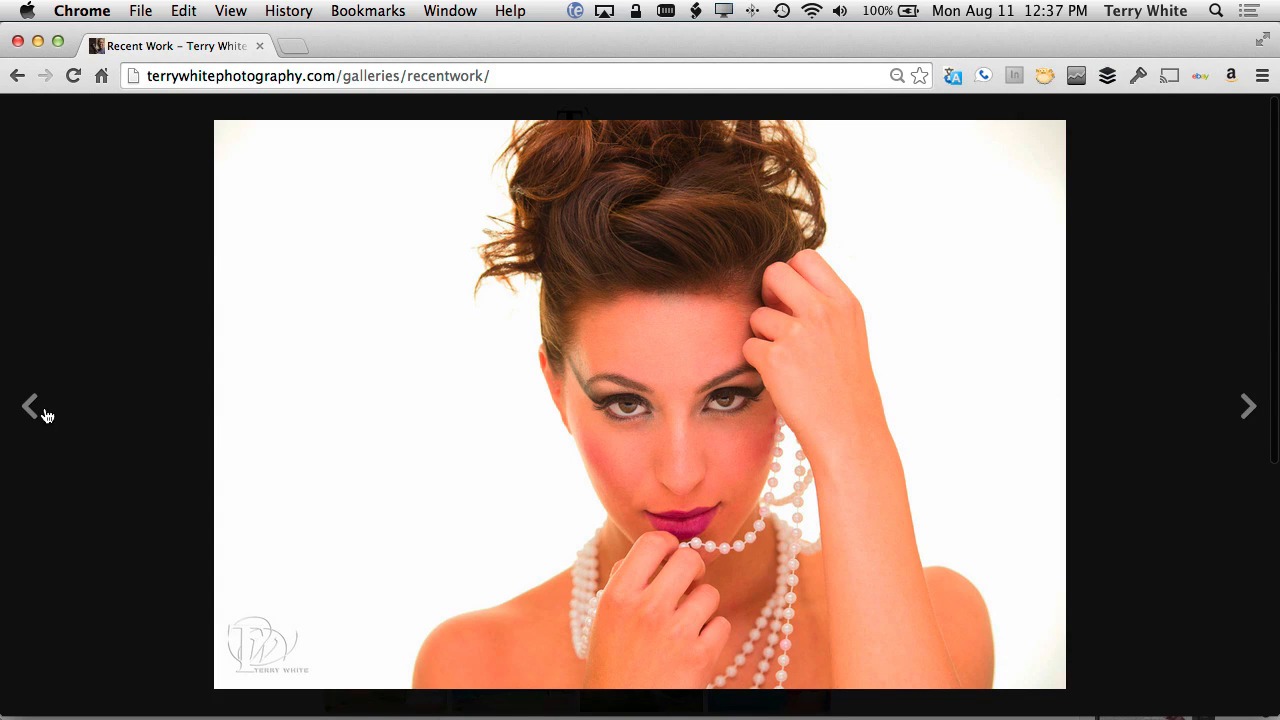
pyautogui.click(1248, 404)
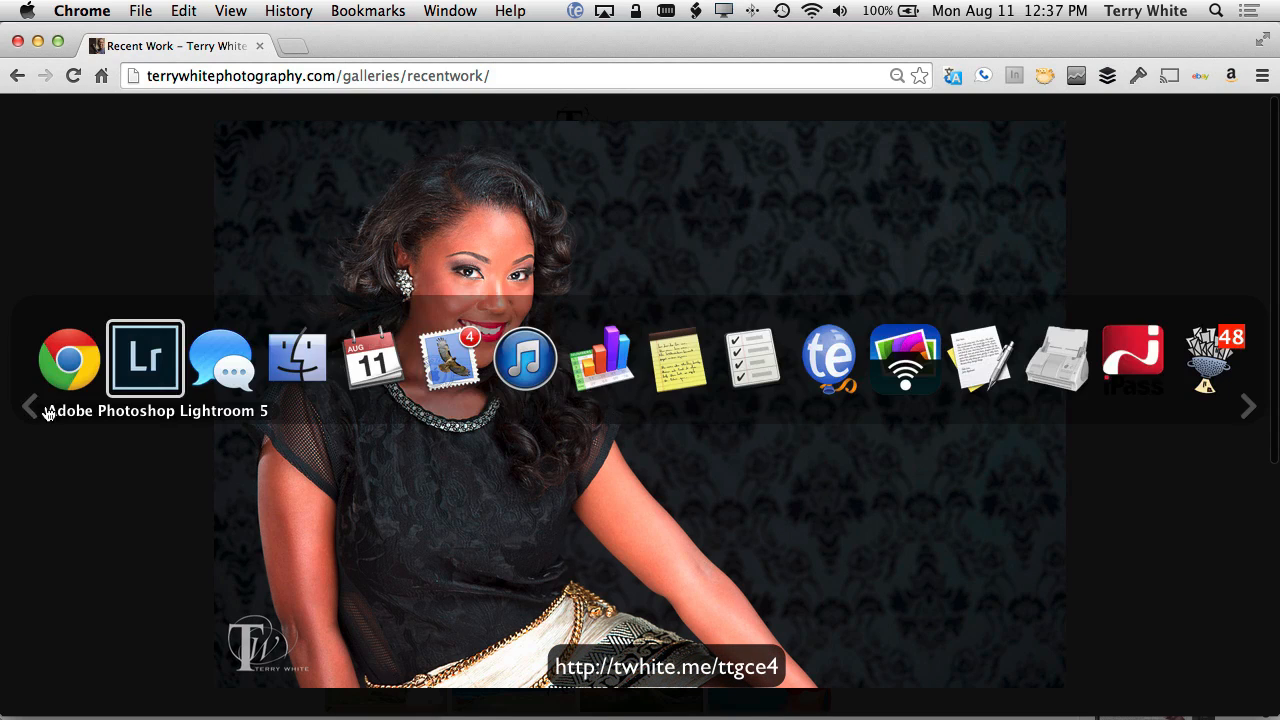
pyautogui.click(144, 356)
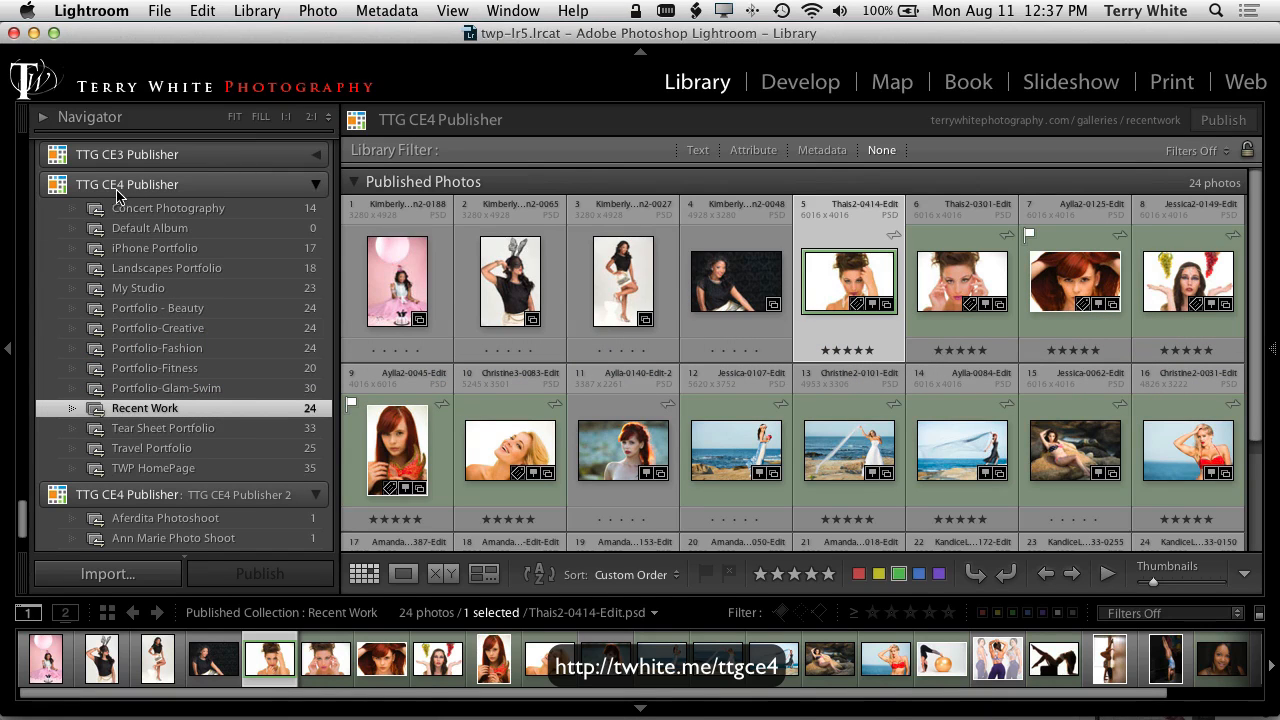
pyautogui.moveTo(268, 292)
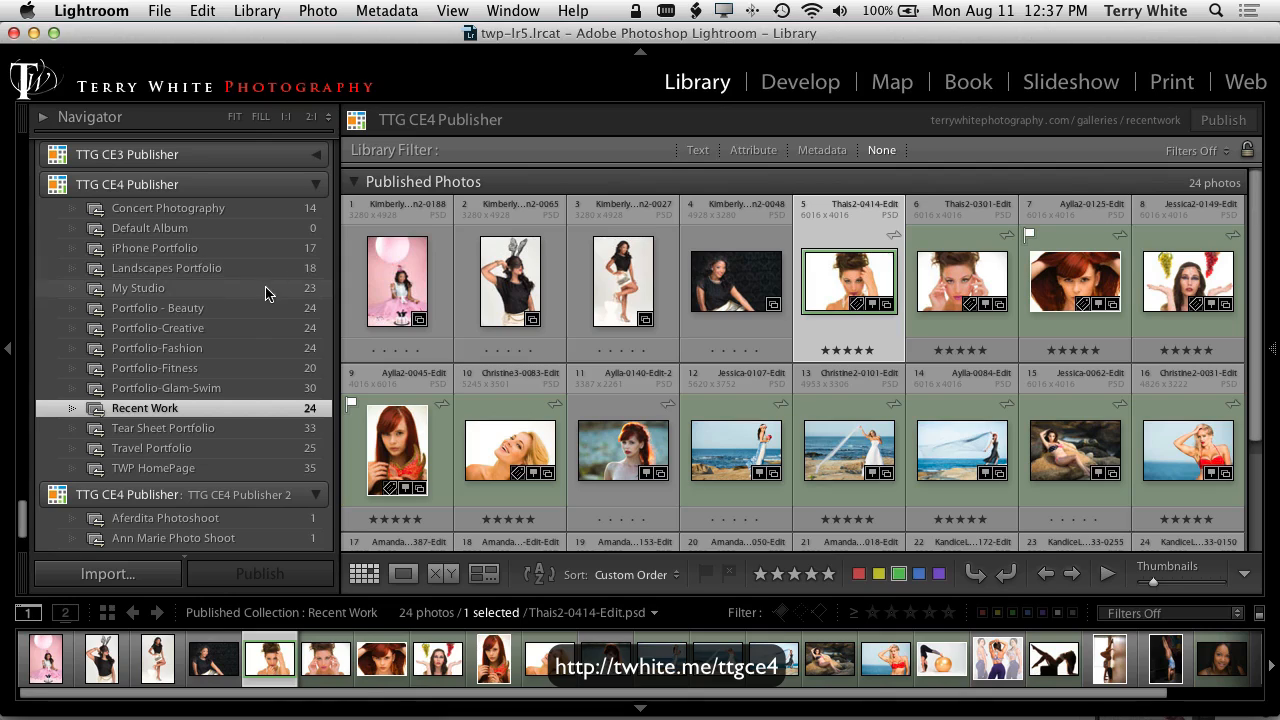